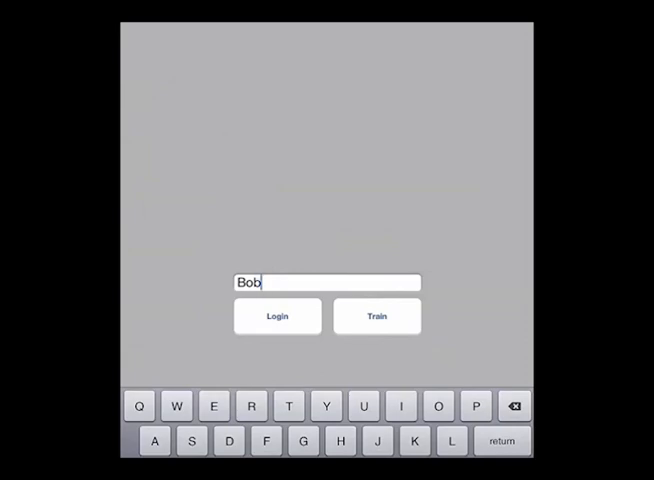
Step: Start gesture-signature training for user Bob
left_click(376, 316)
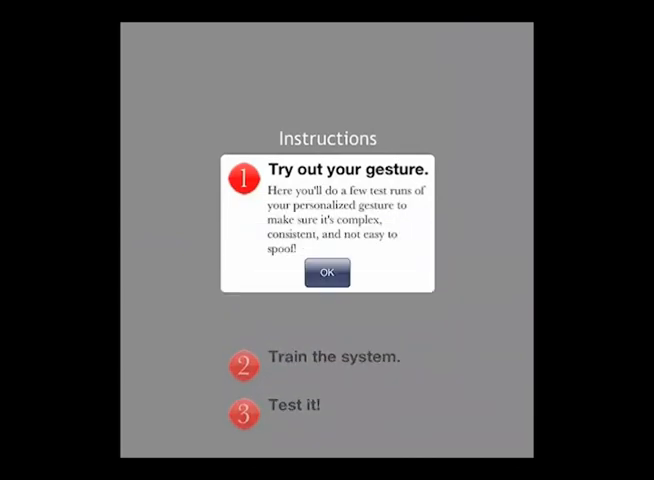
Step: Draw a trial gesture on the canvas and advance to step two, training the system
left_click(326, 272)
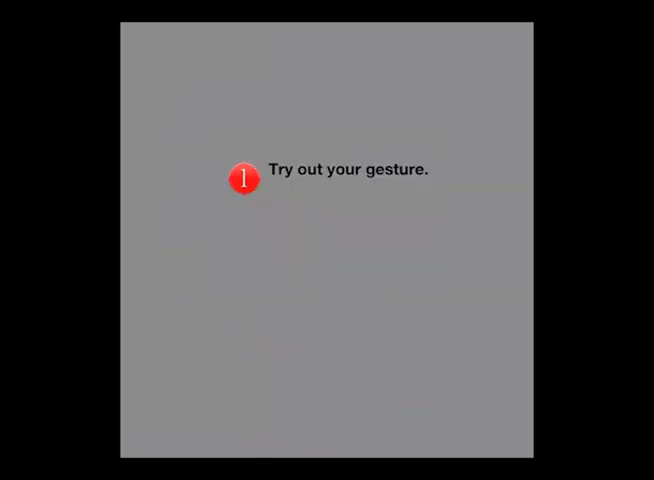
left_click_drag(244, 212, 352, 352)
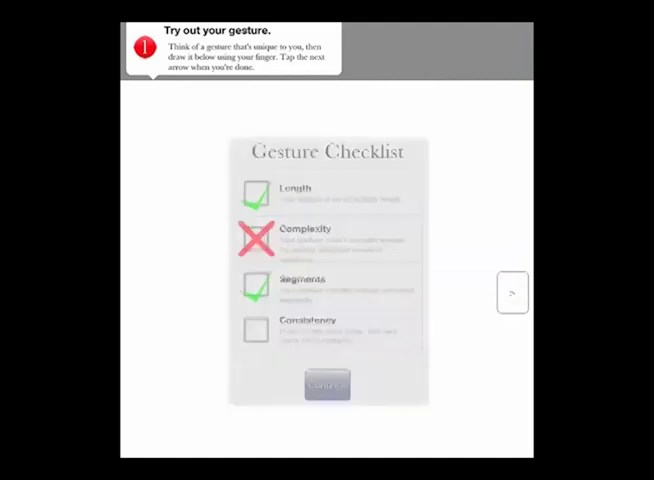
left_click_drag(234, 222, 234, 376)
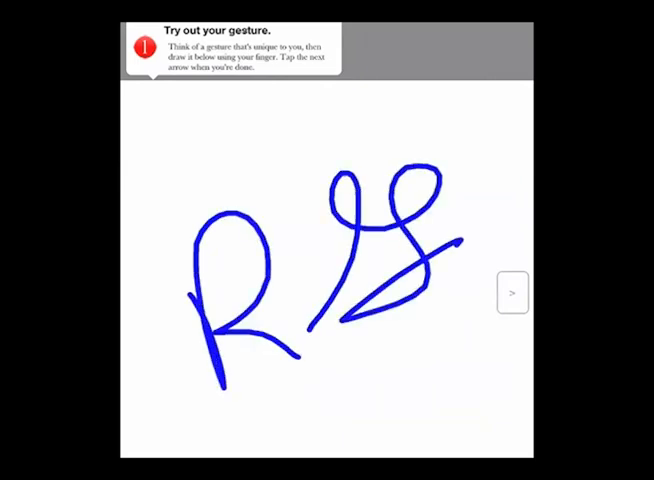
left_click(512, 292)
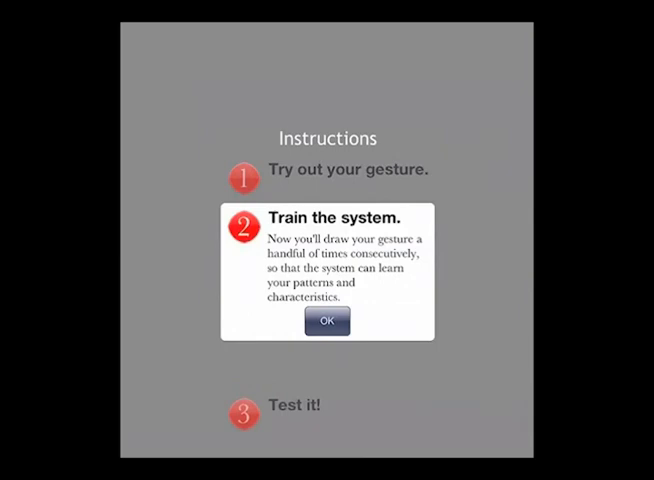
Step: Draw the gesture three times until SafeZone confirms consistency, then continue to step three
left_click(328, 320)
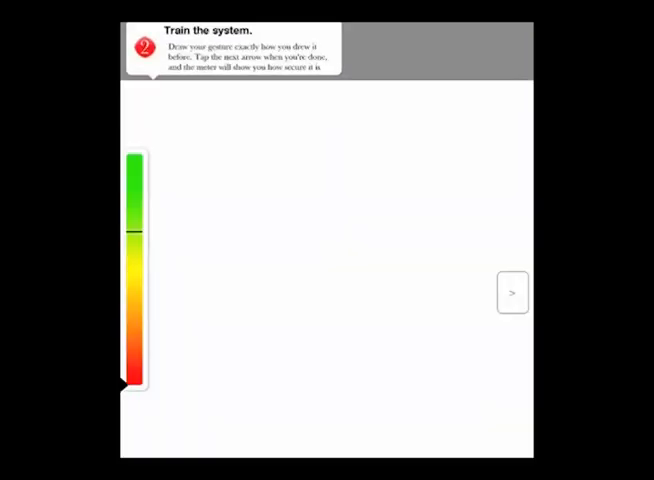
left_click_drag(280, 236, 230, 384)
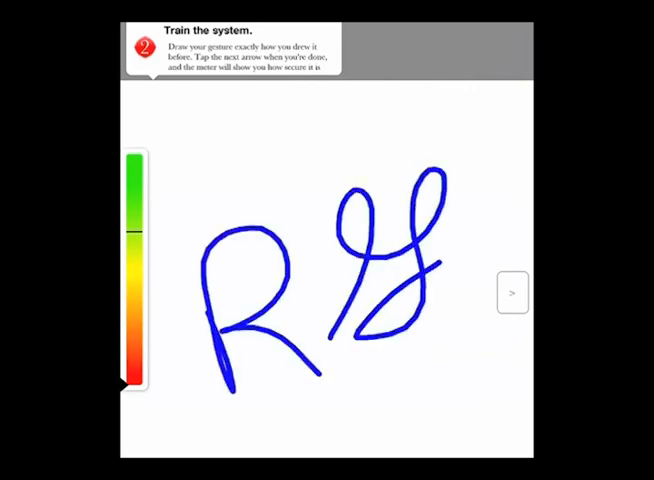
left_click_drag(300, 430, 430, 344)
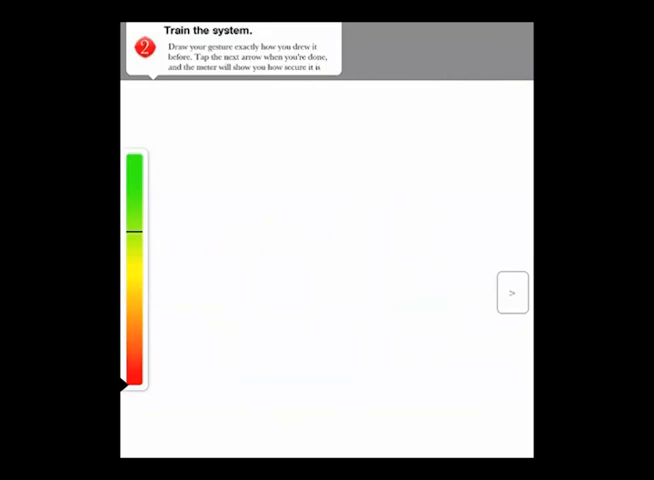
left_click_drag(196, 282, 222, 388)
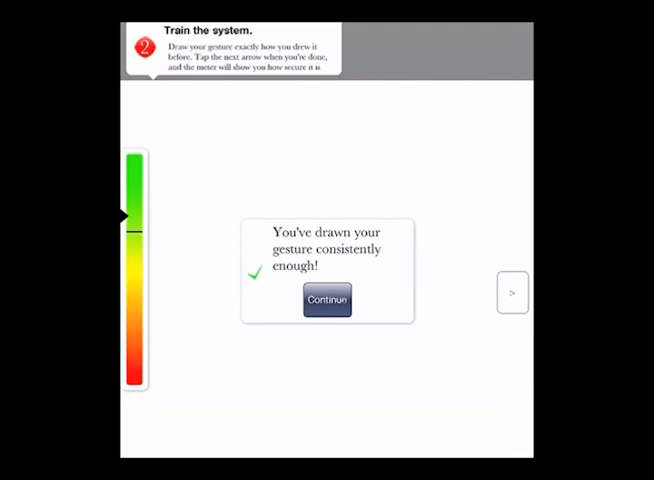
left_click(326, 300)
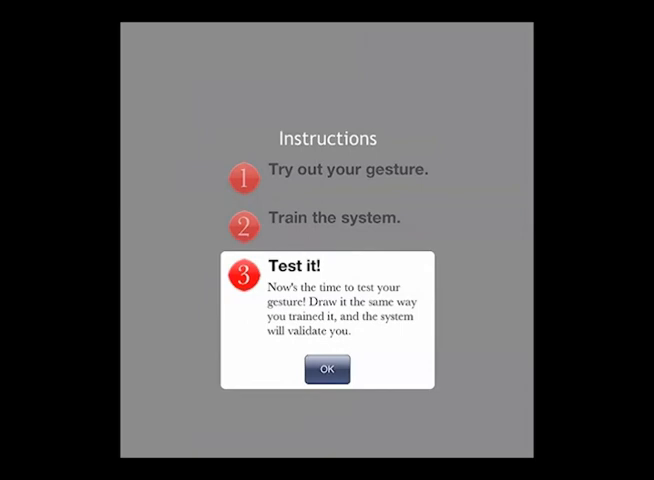
Step: Test the gesture, confirm successful verification and return to Bob's login screen
left_click(326, 368)
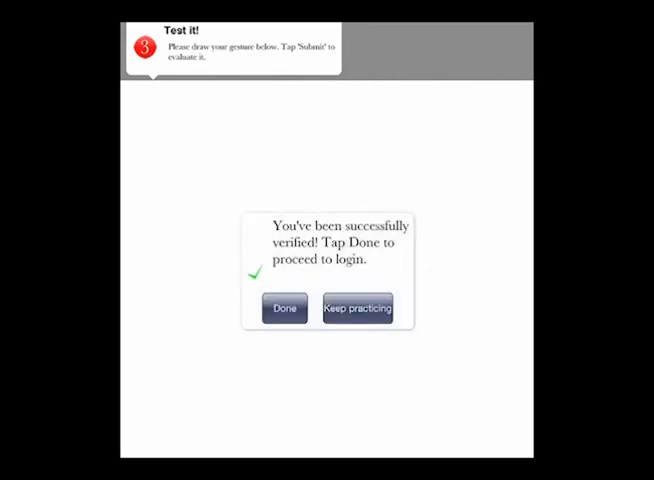
left_click(284, 308)
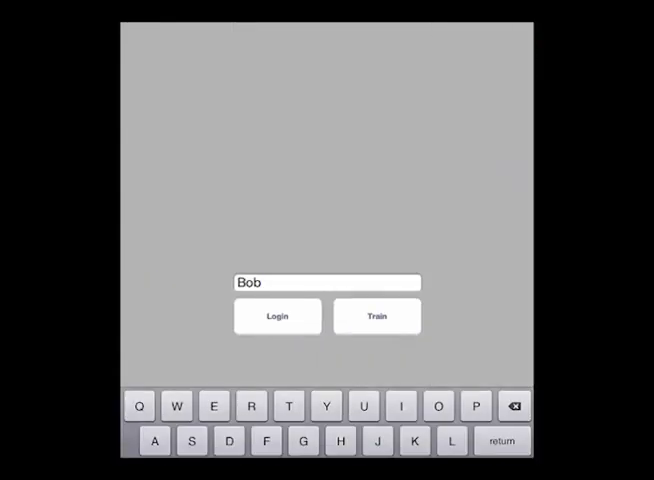